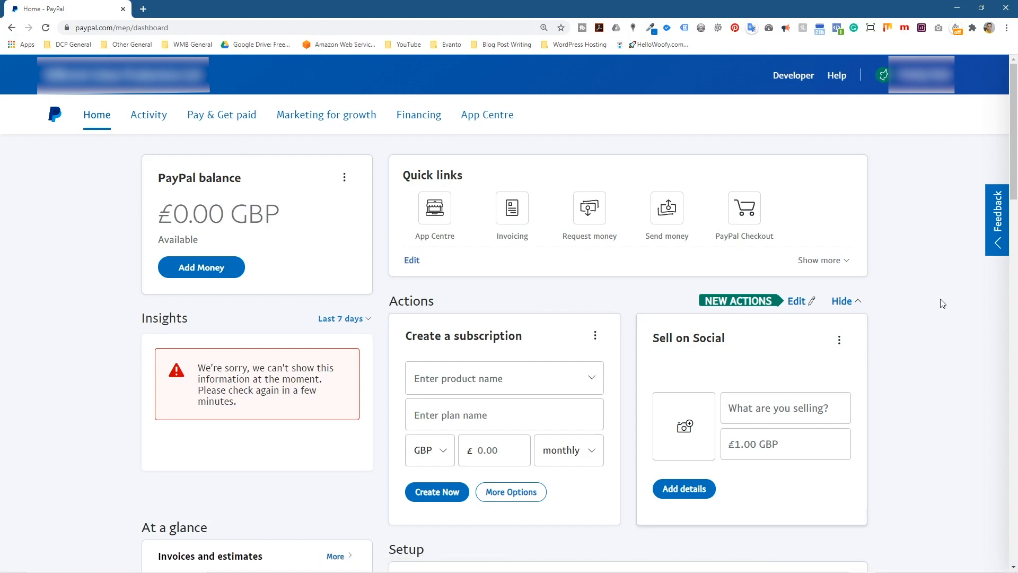
Open the account dropdown from the account name at the top right.
left_click(920, 74)
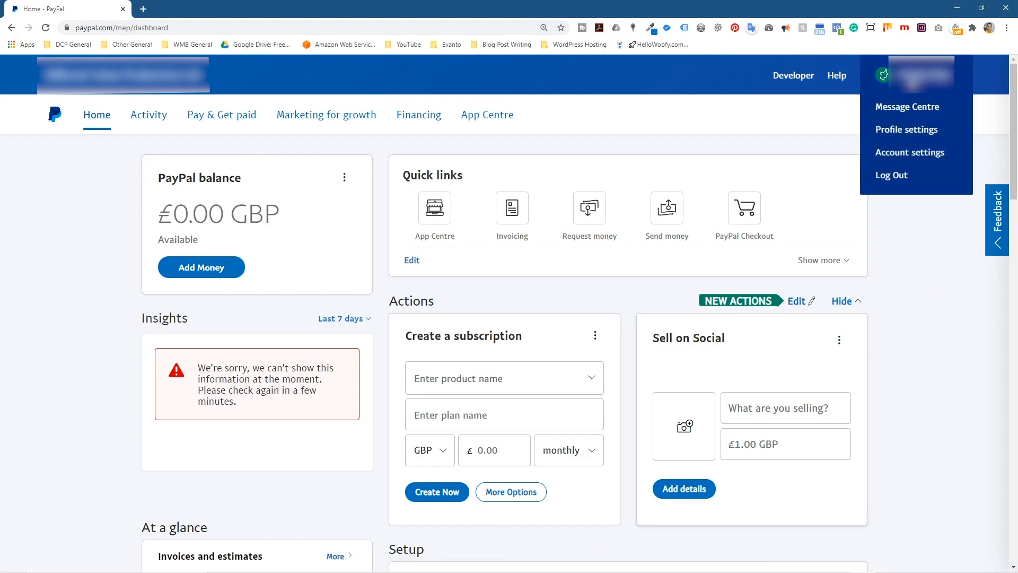
mouse_move(910, 153)
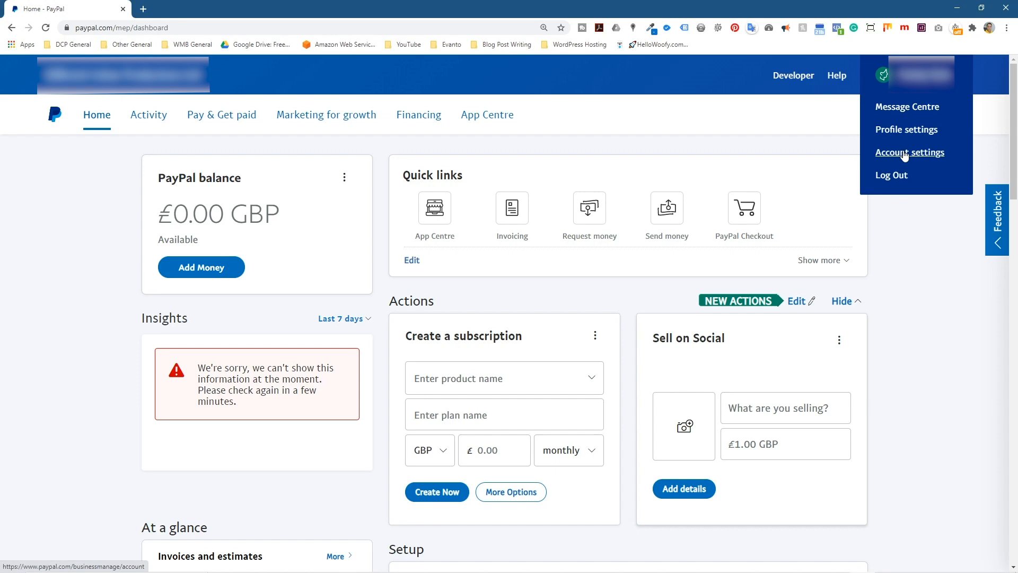
Go to Account settings and choose Website payments under Products & Services.
left_click(910, 152)
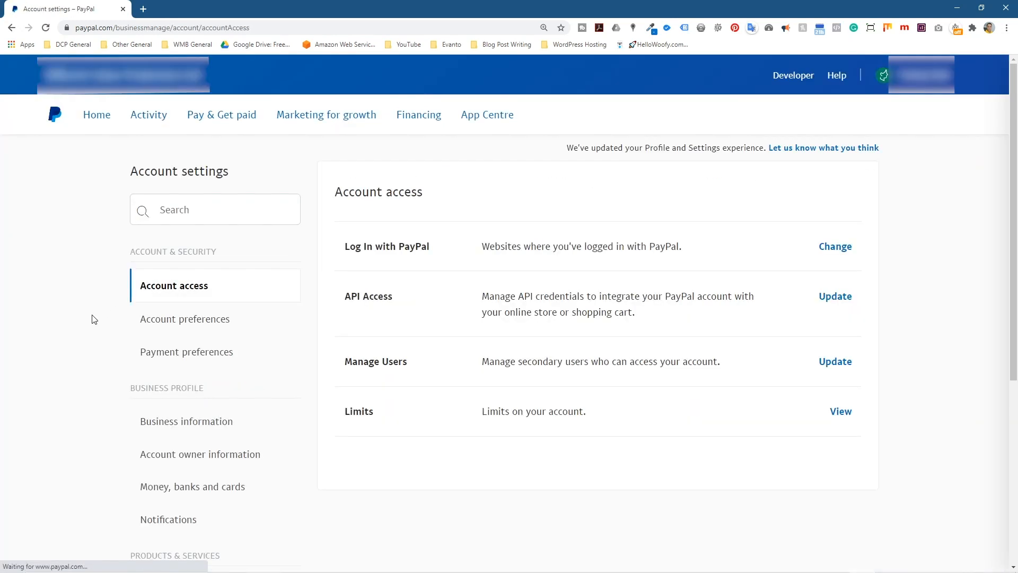
scroll("down", 3)
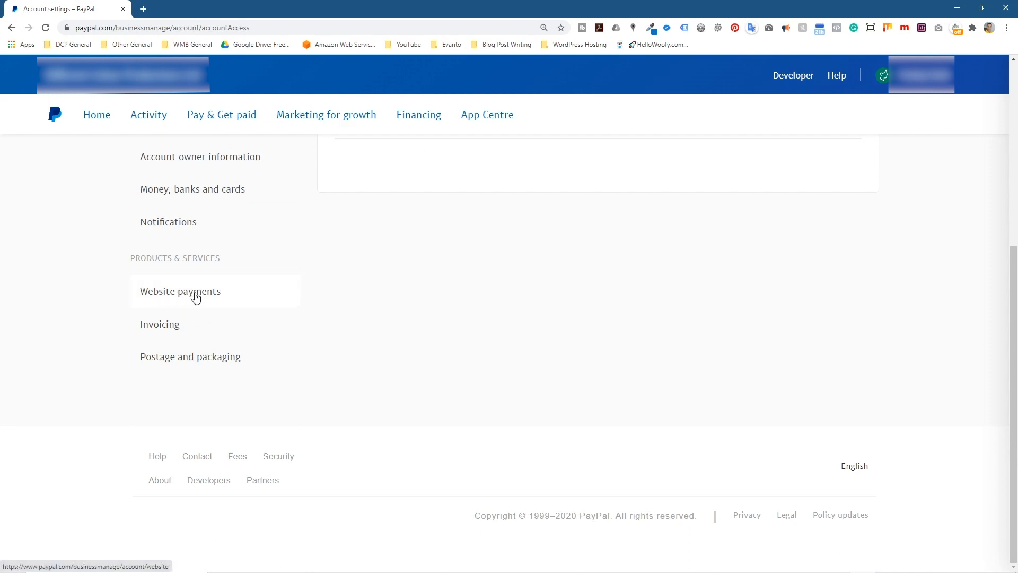
left_click(180, 291)
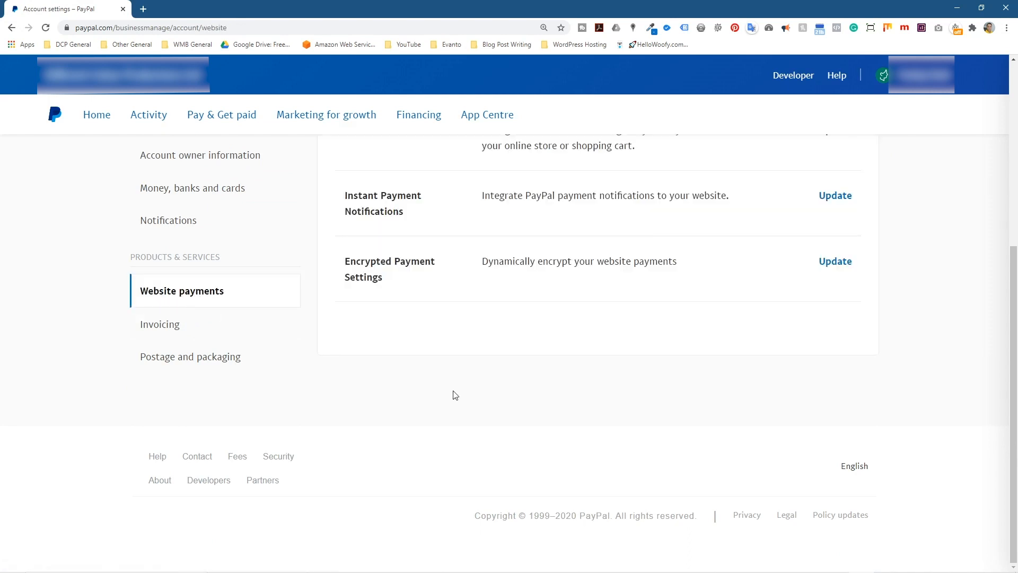
Highlight the My Pre-approved Payments title, then clear the selection.
scroll("up", 3)
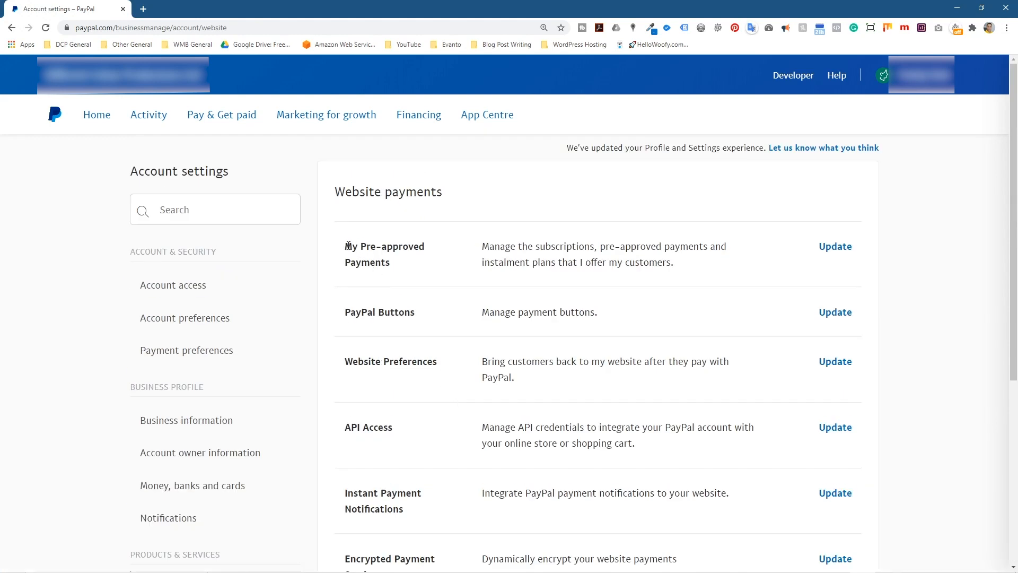
double_click(384, 254)
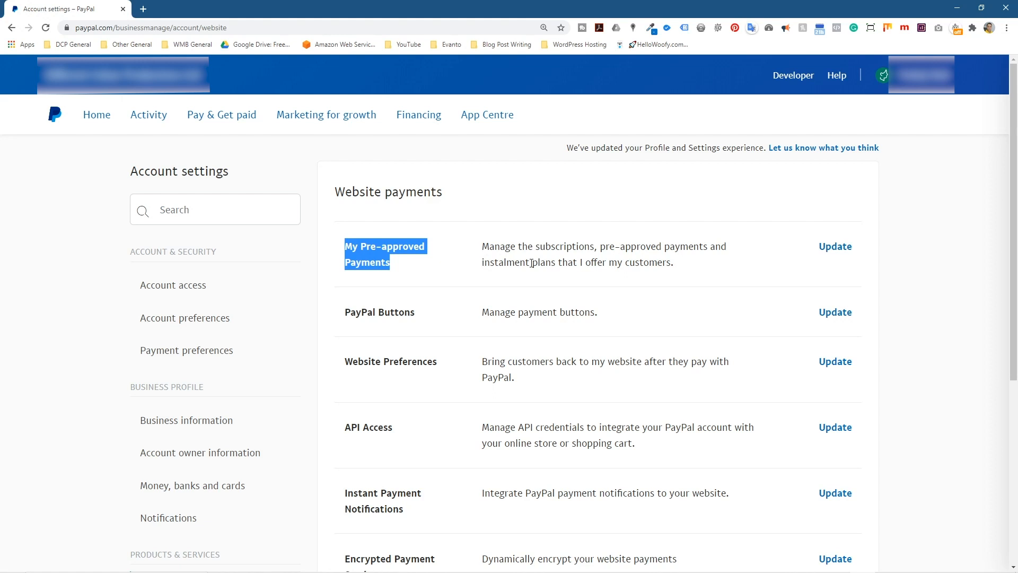
left_click(532, 261)
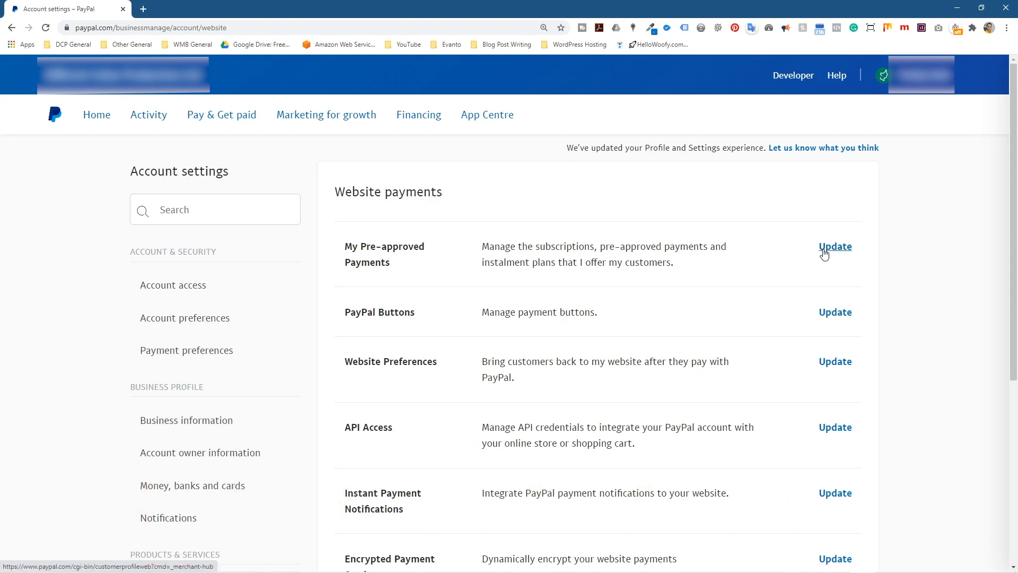
Choose Update beside My Pre-approved Payments to reach the Recurring Payments Dashboard.
left_click(835, 246)
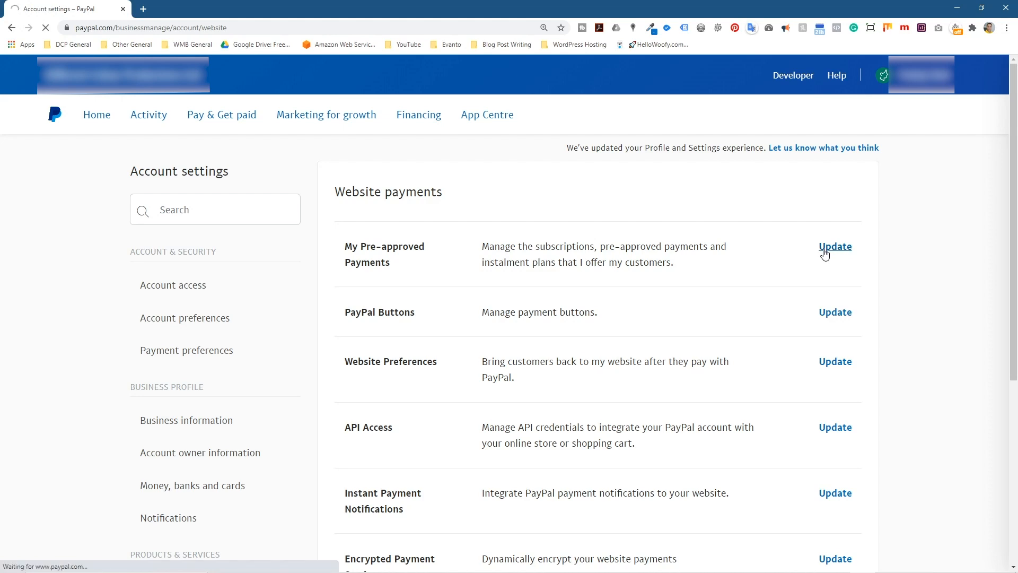
left_click(835, 246)
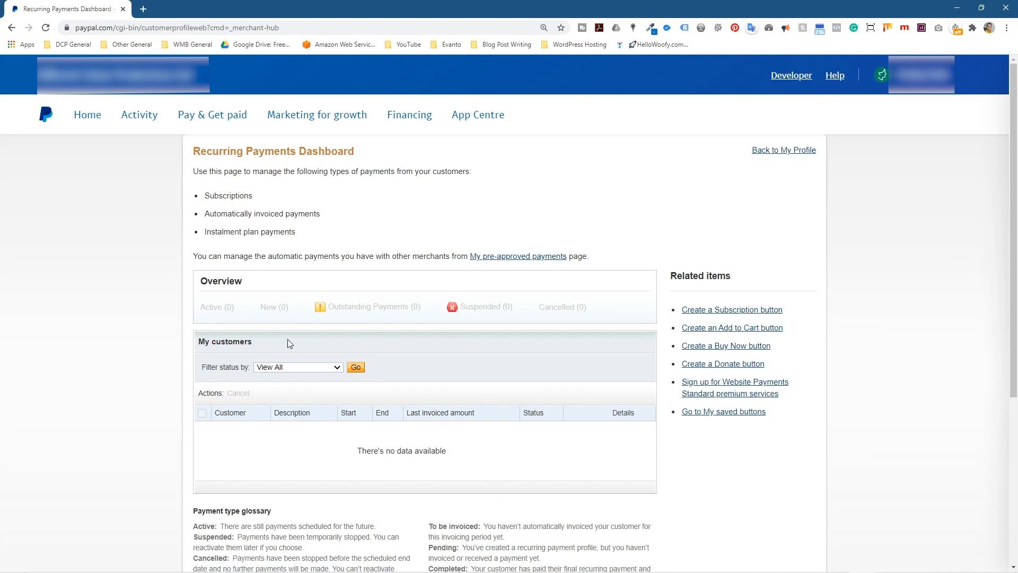
mouse_move(195, 257)
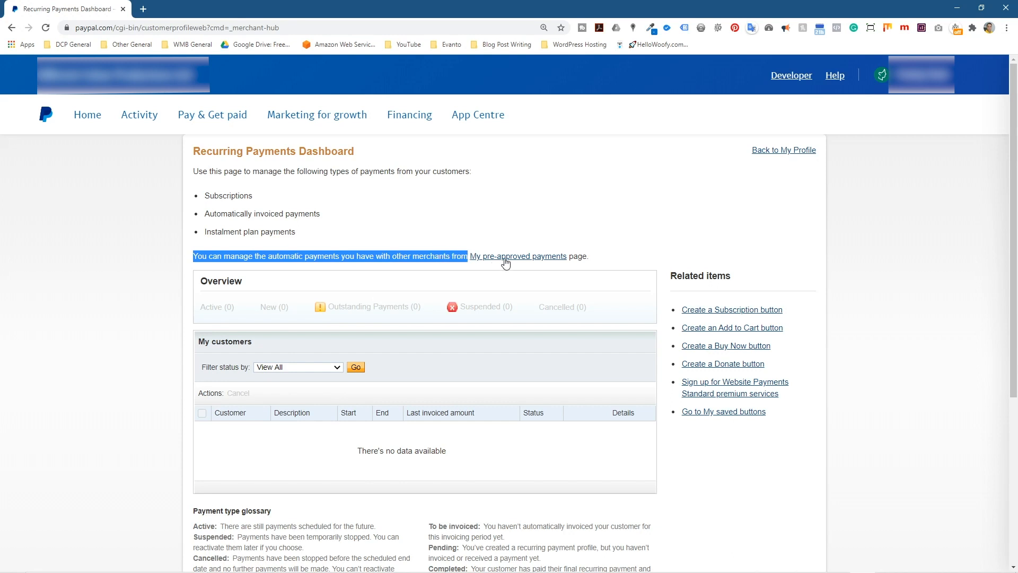
mouse_move(535, 256)
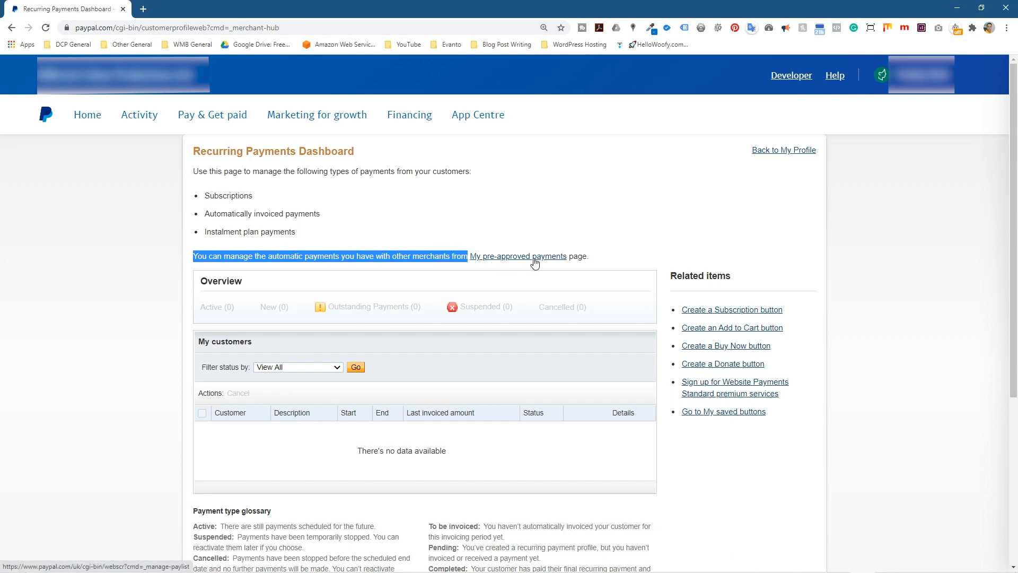
mouse_move(524, 260)
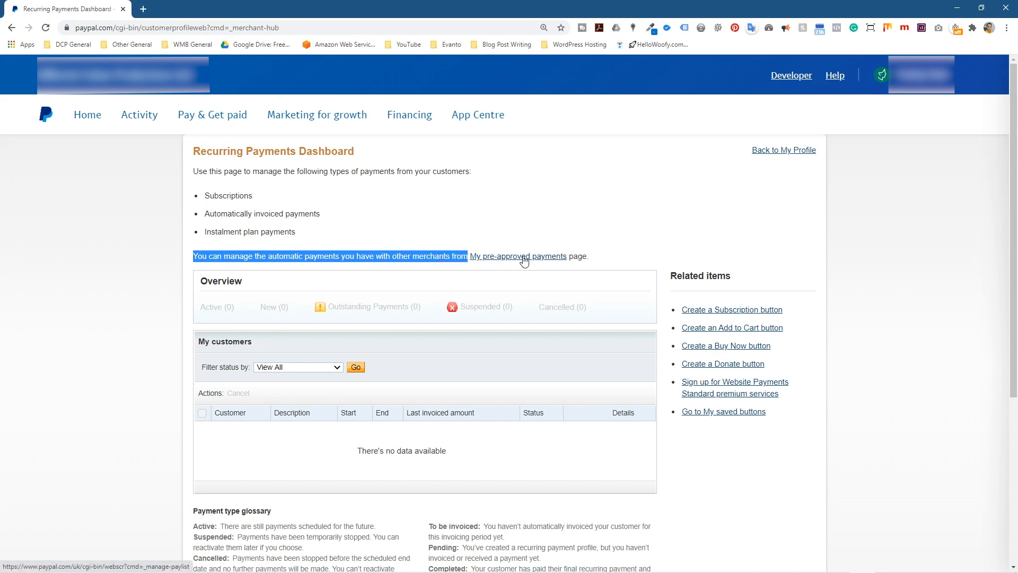
Follow the 'My pre-approved payments' link in the dashboard's introduction.
left_click(518, 256)
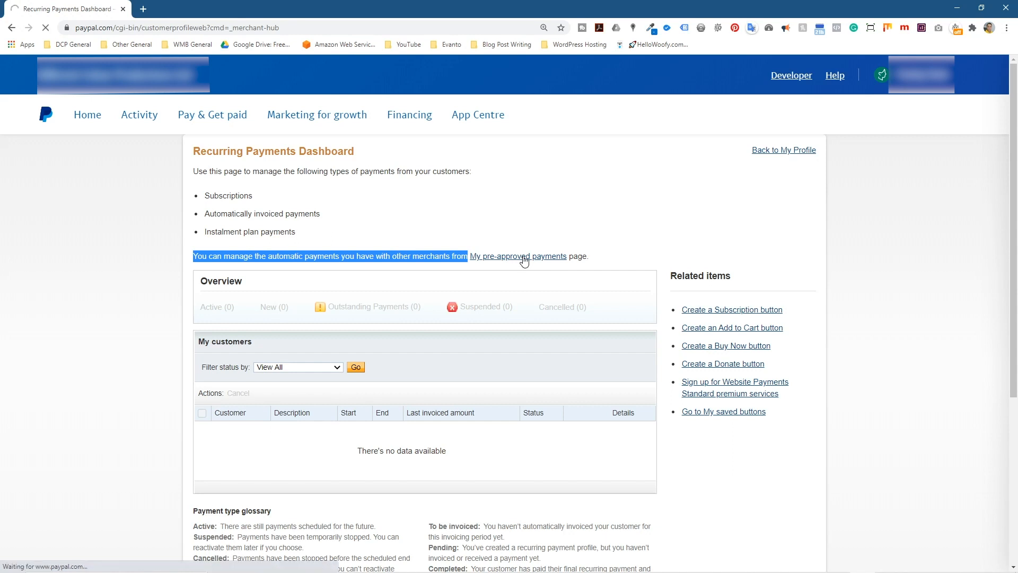
mouse_move(156, 288)
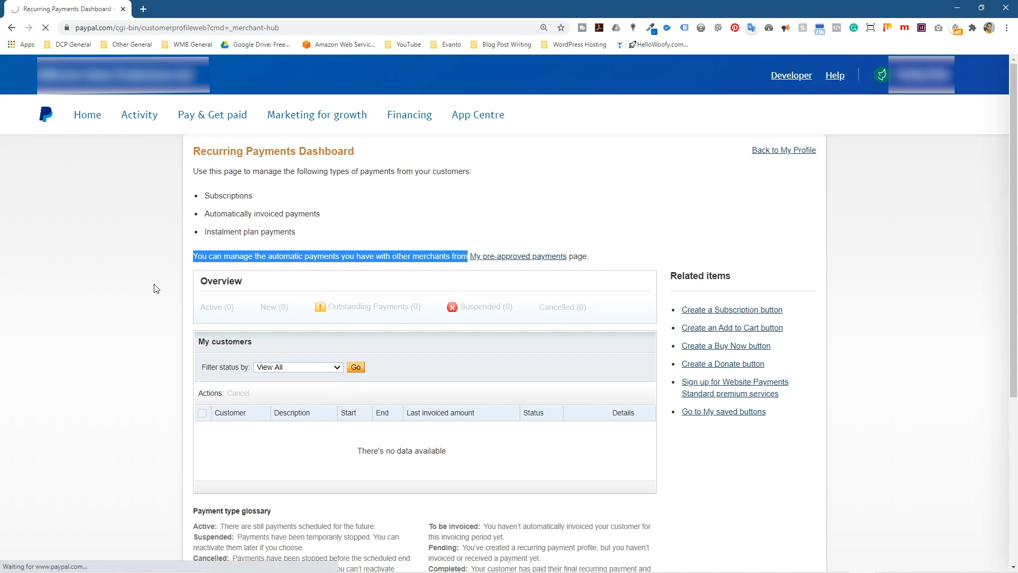
left_click(518, 255)
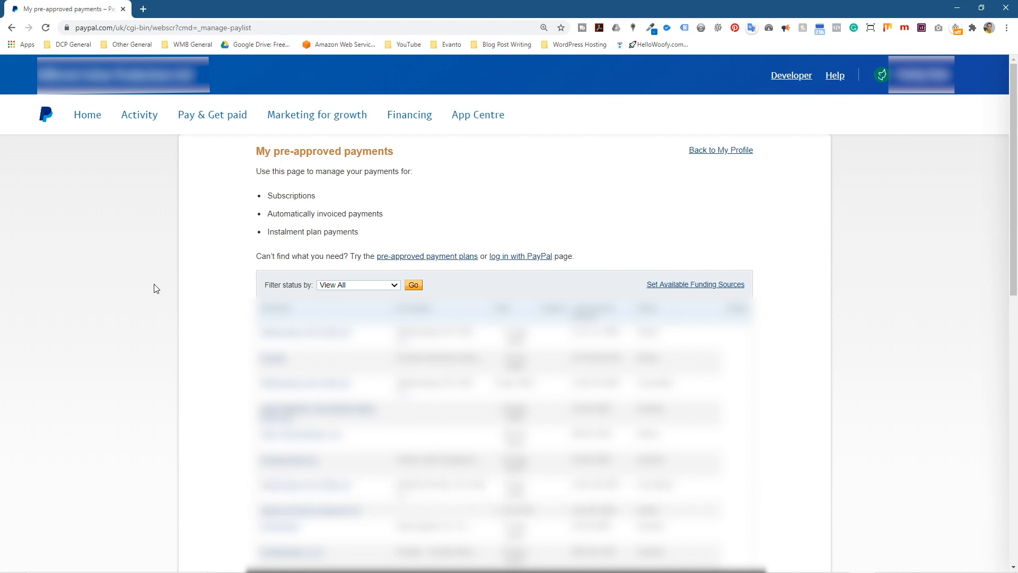
left_click(358, 284)
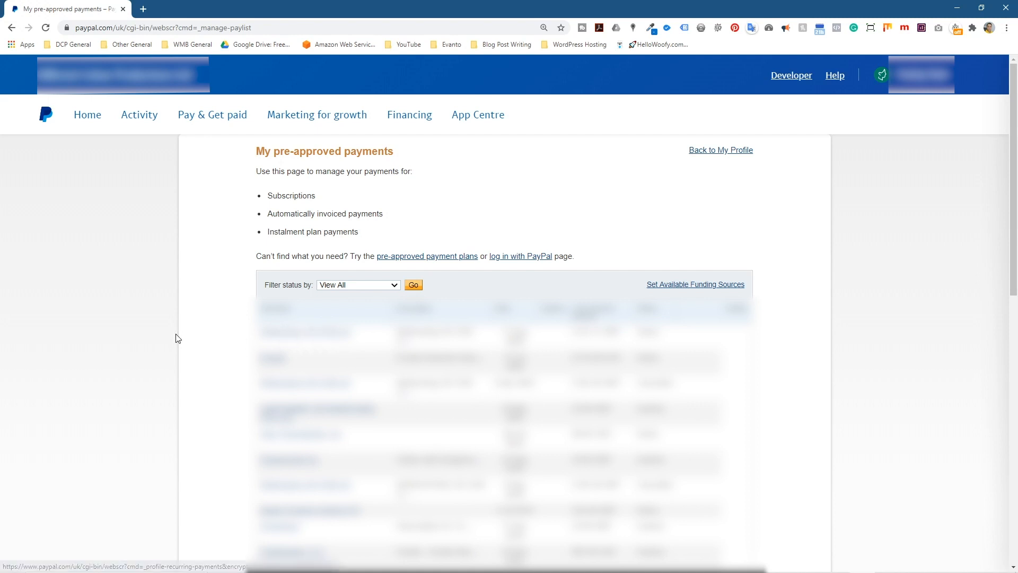
mouse_move(143, 333)
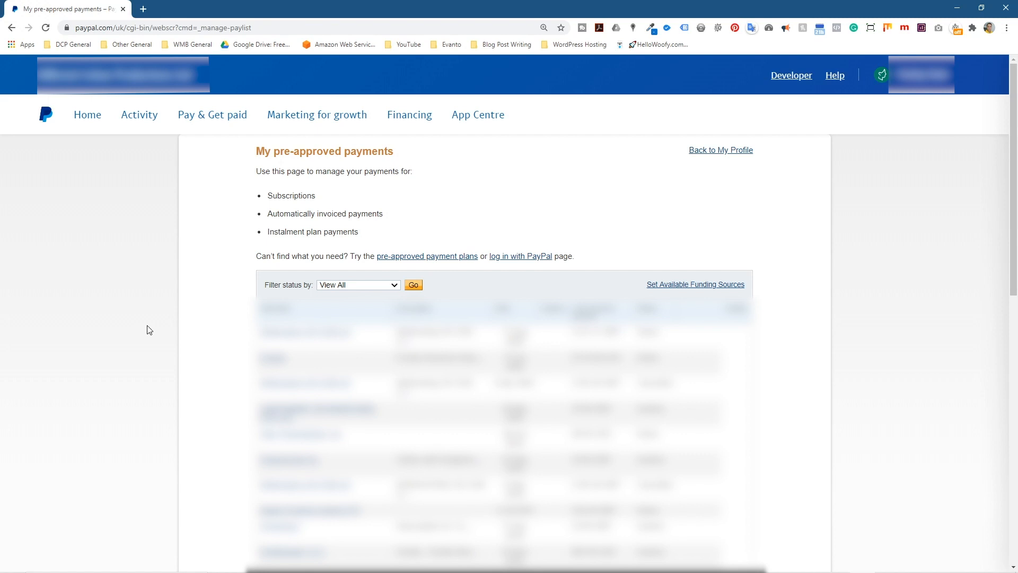
mouse_move(913, 257)
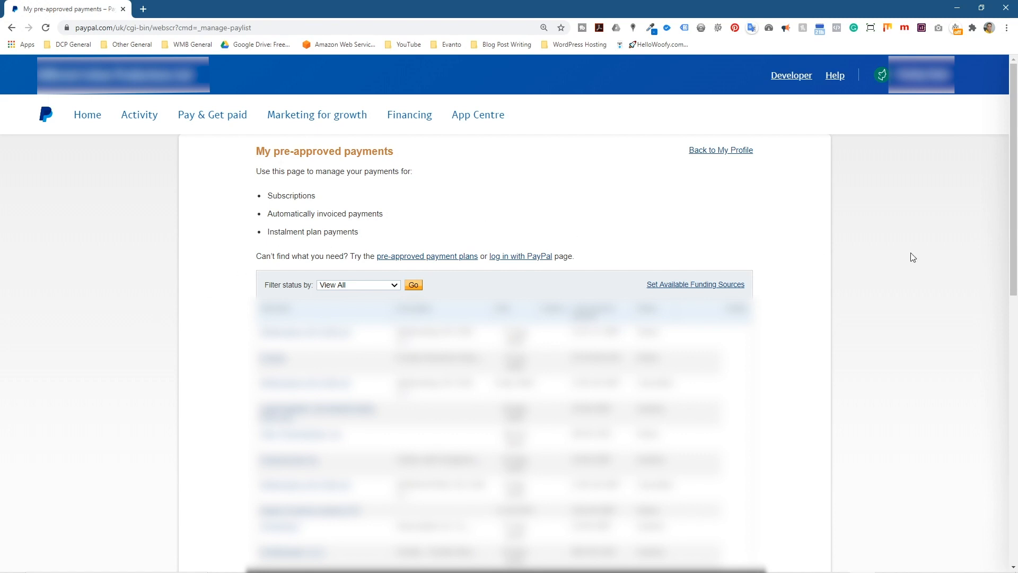